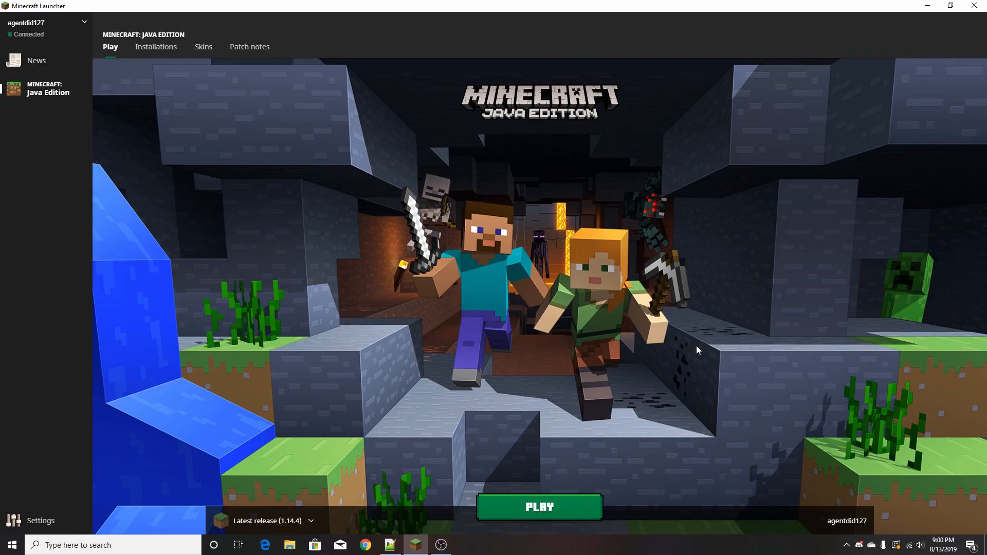
pyautogui.moveTo(705, 354)
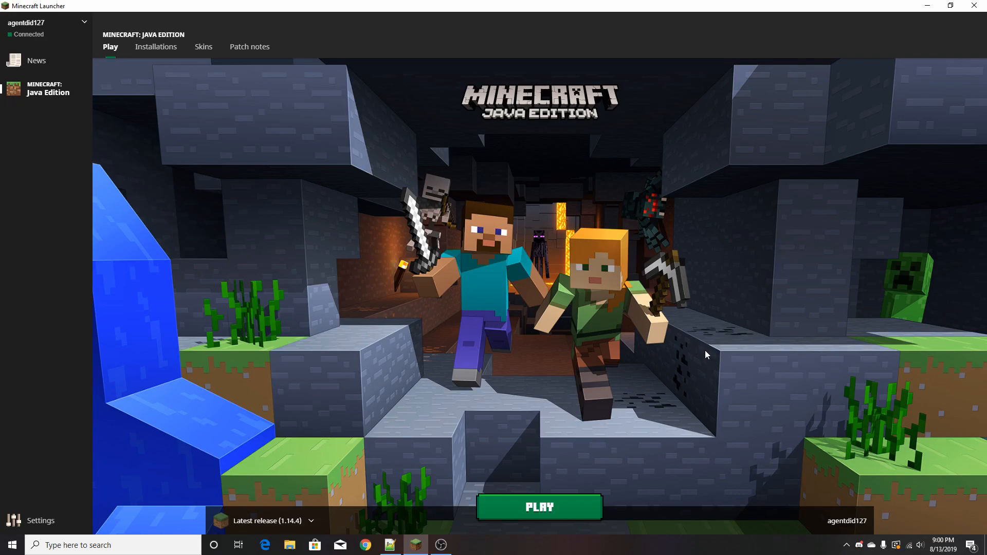
pyautogui.moveTo(755, 320)
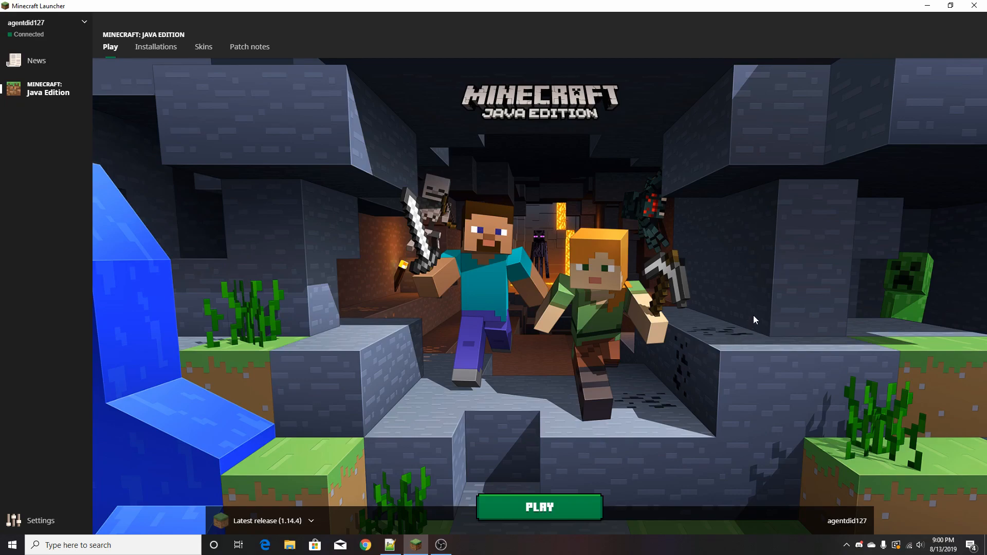
pyautogui.moveTo(747, 322)
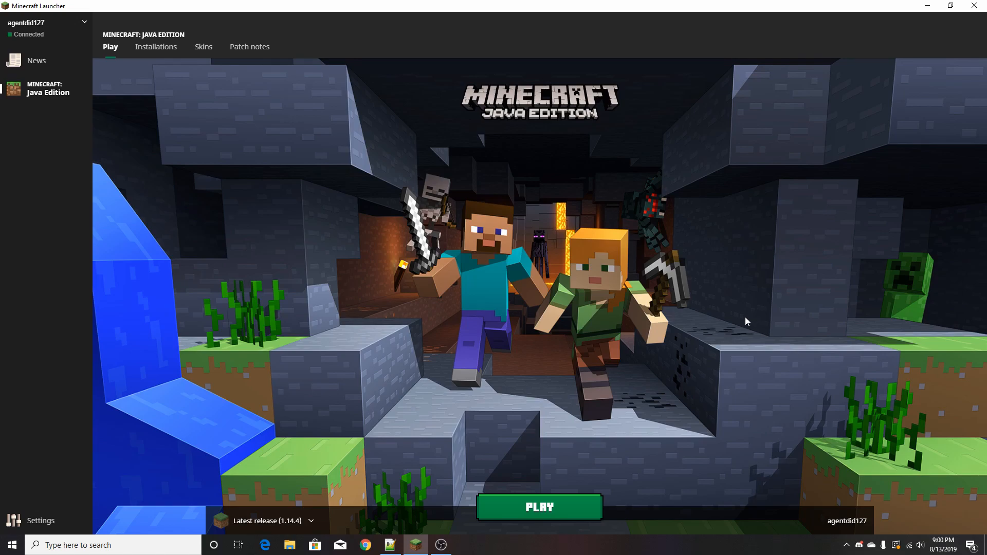
pyautogui.moveTo(284, 516)
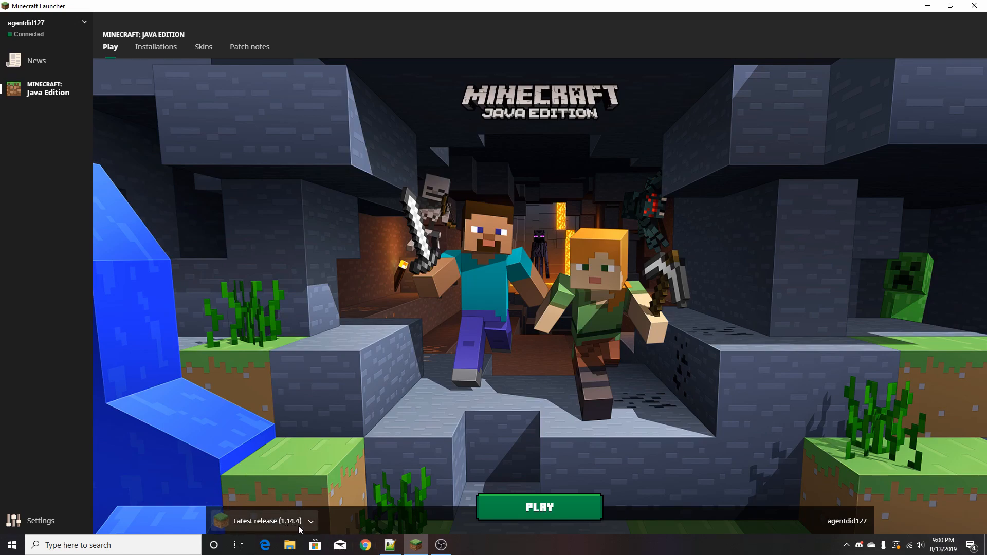
pyautogui.moveTo(182, 70)
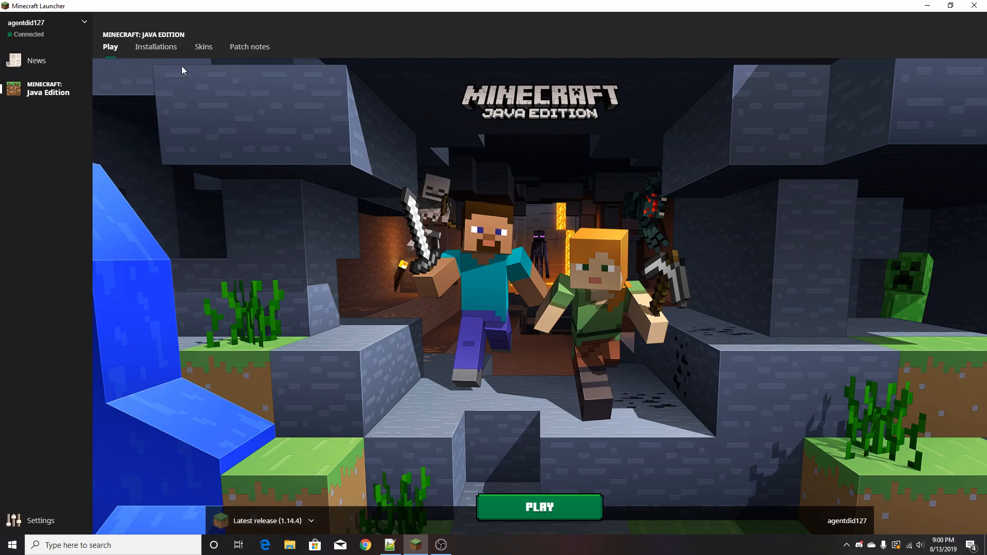
# Open the Installations tab to list the latest release, snapshot and custom installations
pyautogui.click(155, 47)
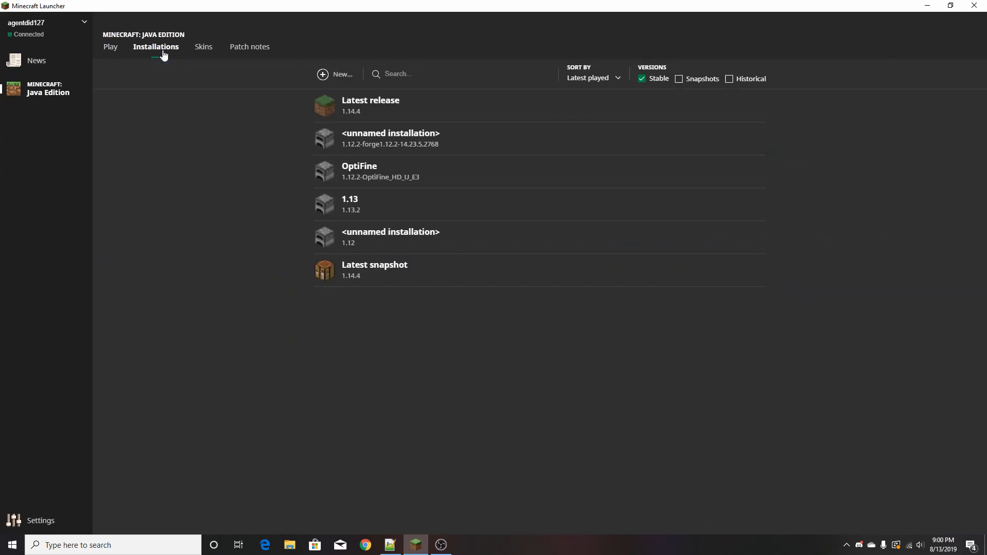
pyautogui.moveTo(375, 146)
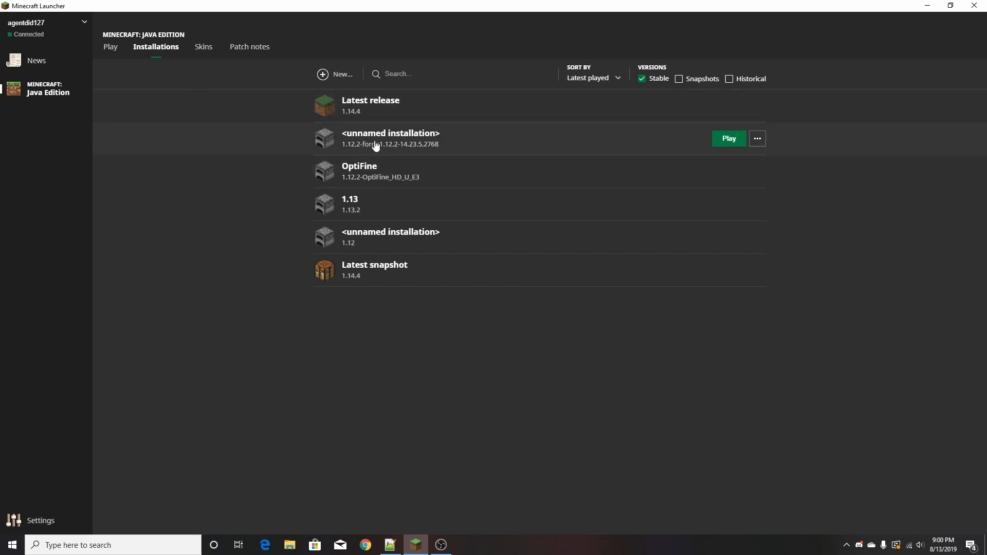
# Create a new installation named '1.12.2' and open its version list
pyautogui.click(335, 73)
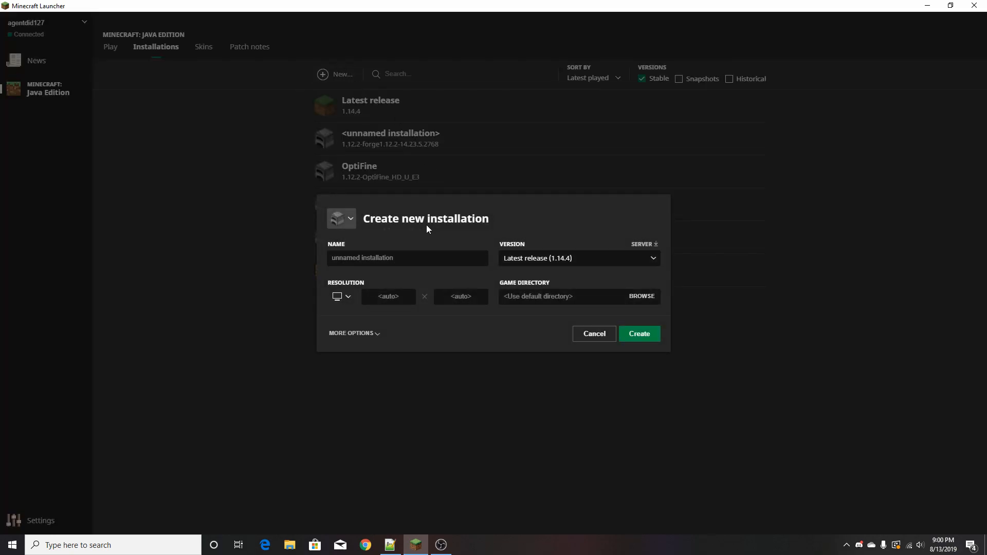
pyautogui.write('1.12.2')
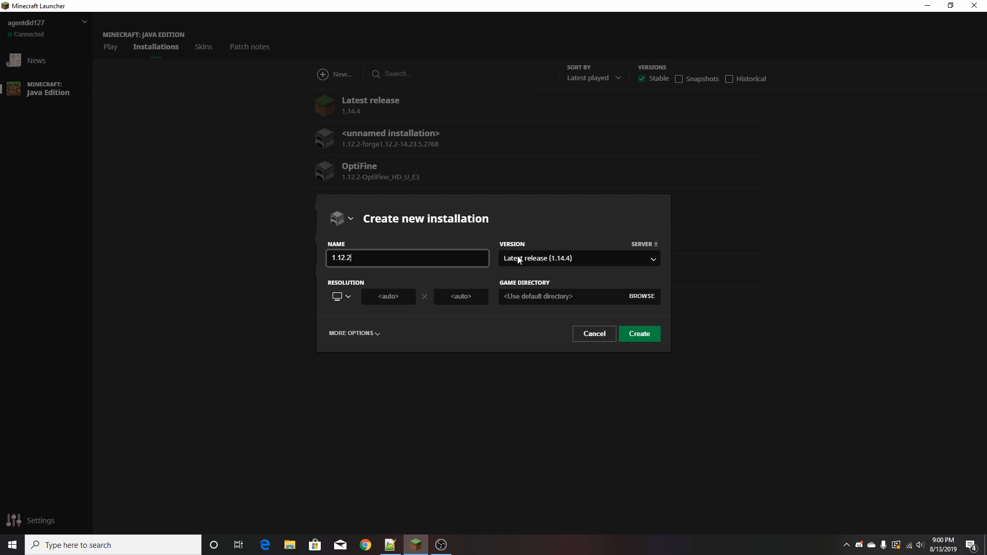
pyautogui.moveTo(616, 265)
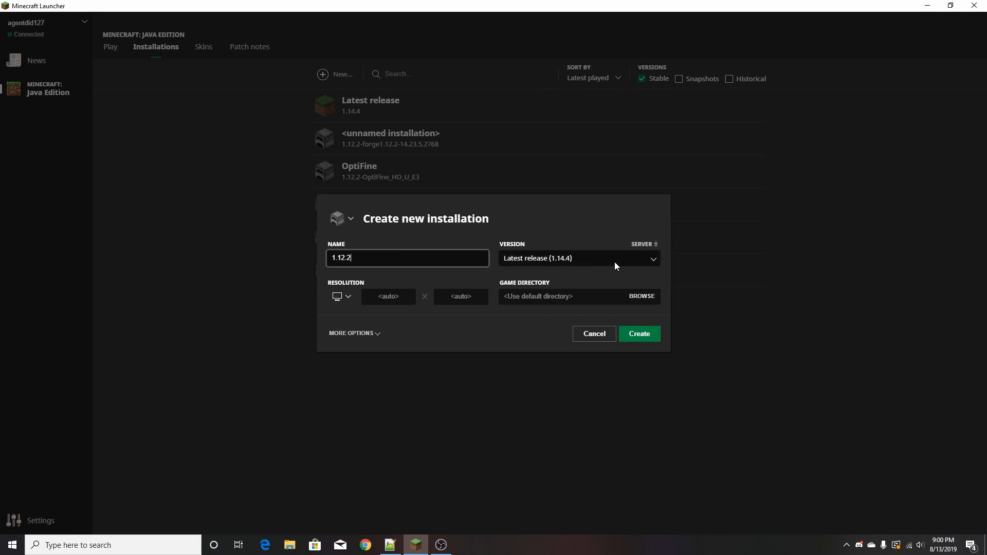
pyautogui.click(577, 258)
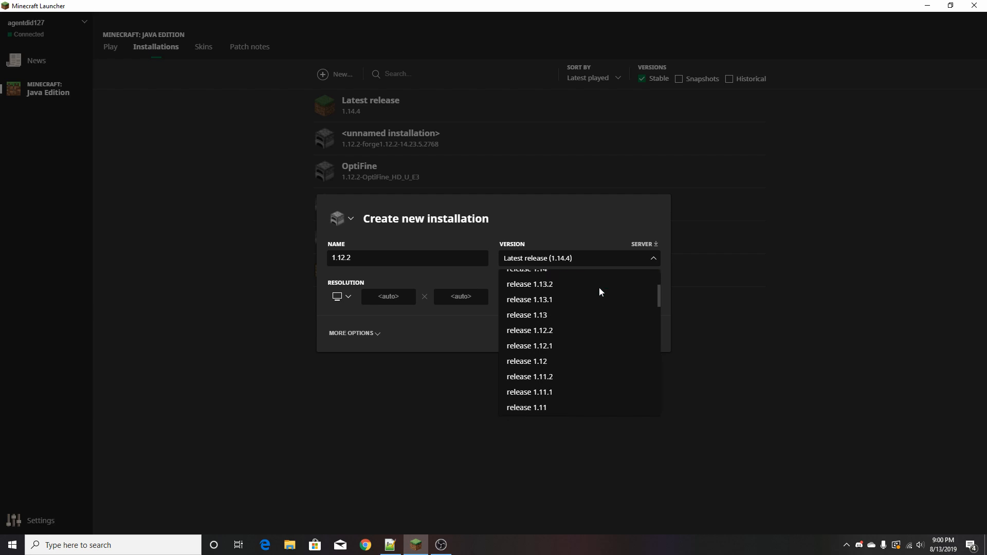
pyautogui.moveTo(527, 315)
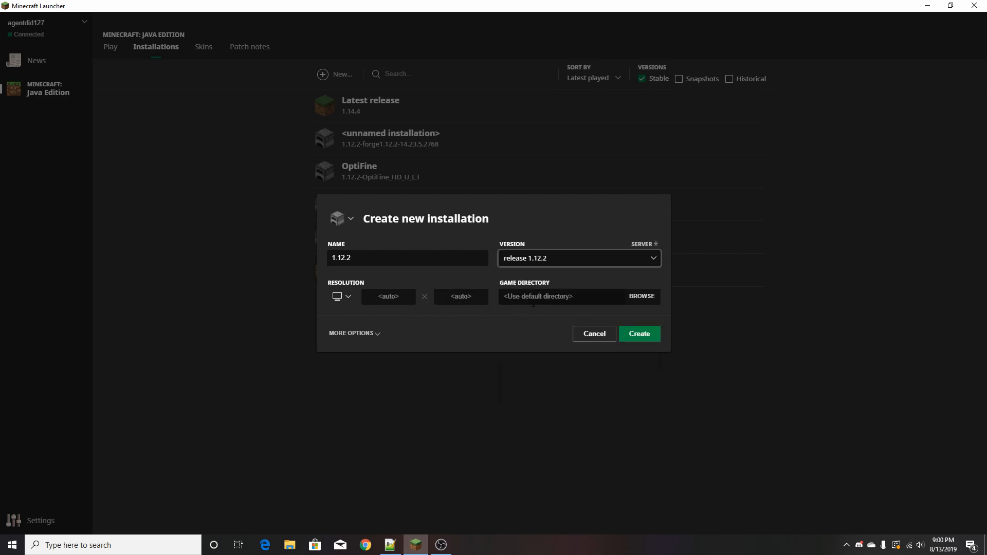
# Review the extra Java options and save the 1.12.2 installation
pyautogui.click(351, 333)
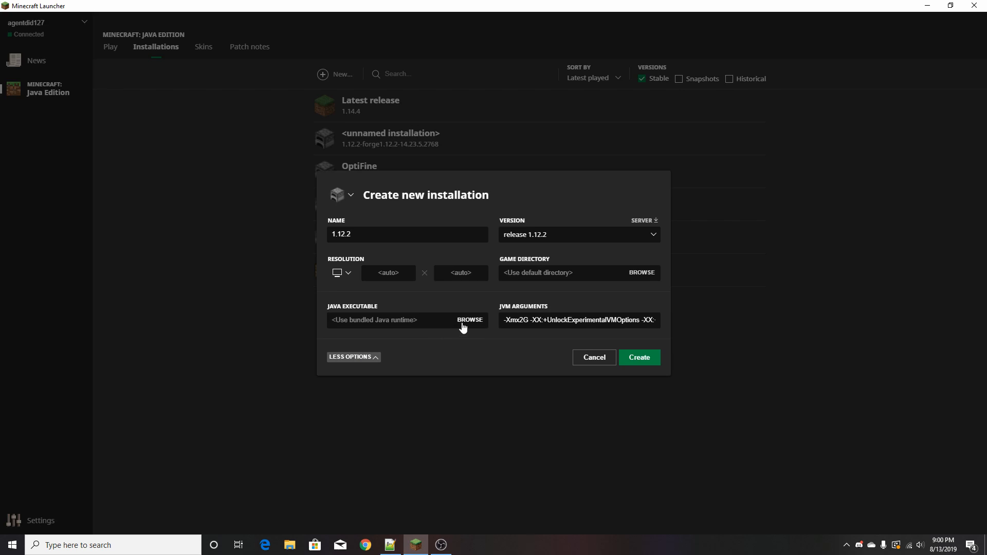
pyautogui.click(578, 320)
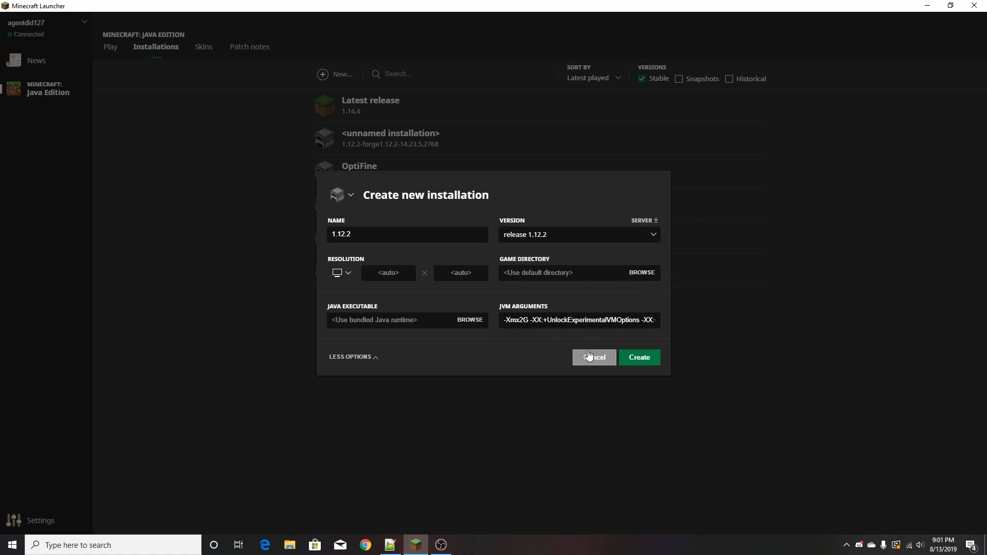
pyautogui.click(639, 357)
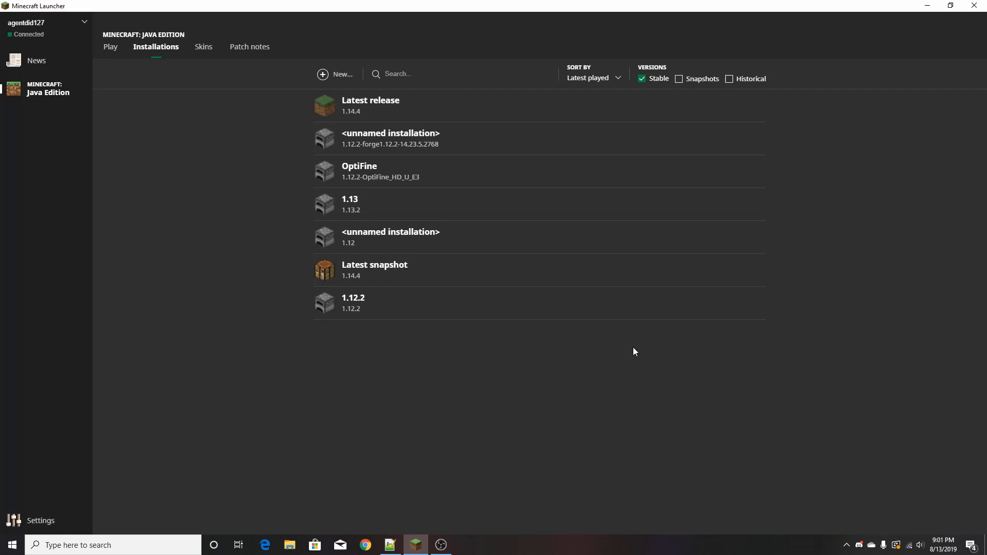
pyautogui.moveTo(482, 139)
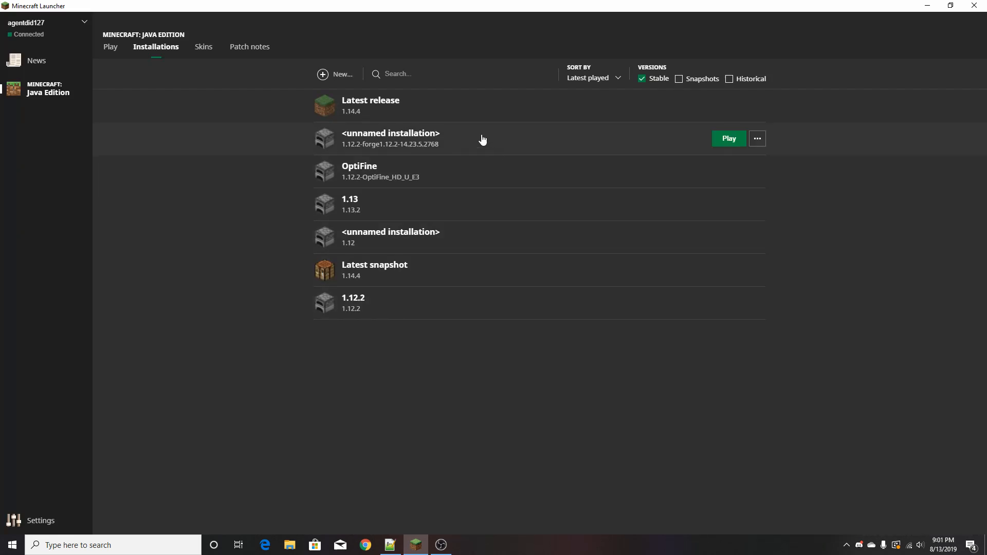
pyautogui.moveTo(309, 89)
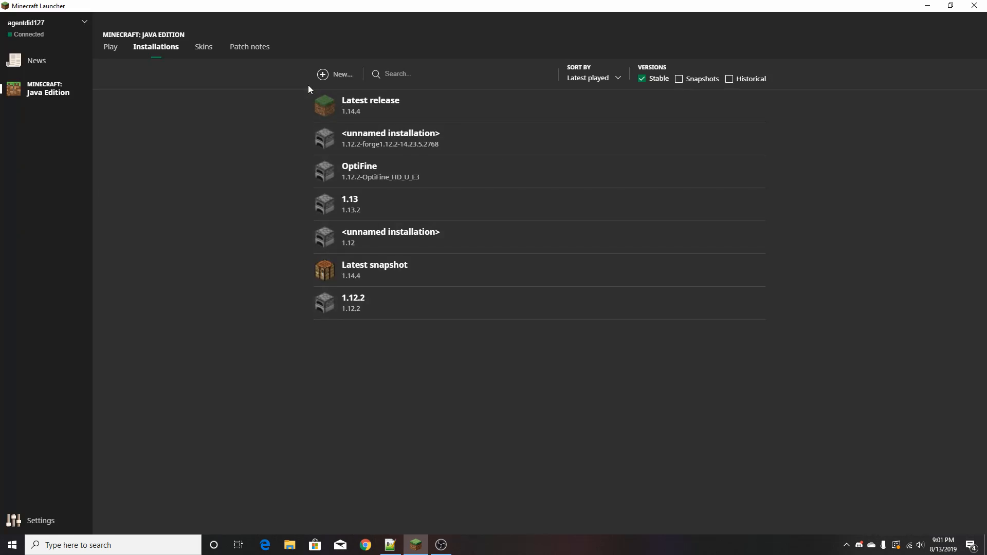
# On the Play page, select the 1.12.2 (1.12.2) installation for launching
pyautogui.click(111, 47)
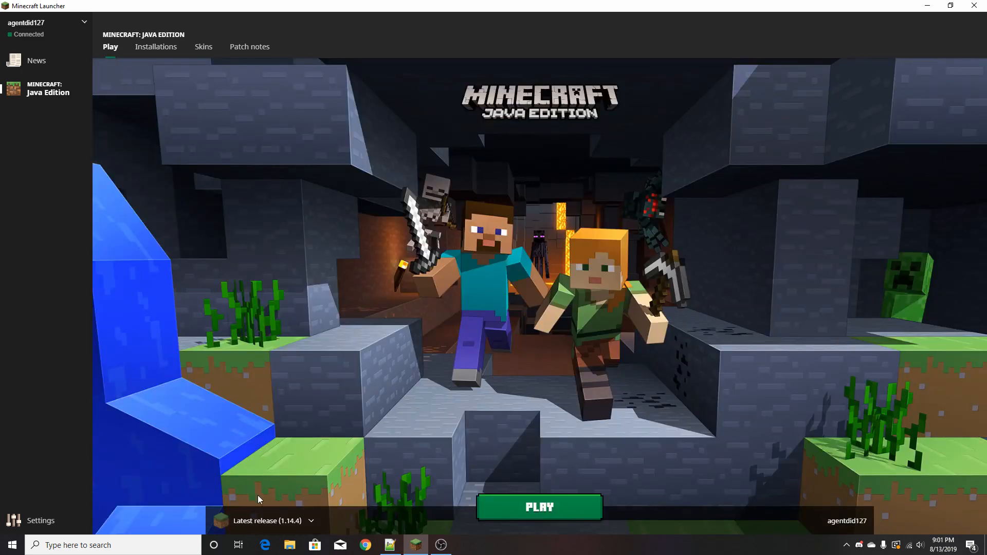
pyautogui.moveTo(264, 521)
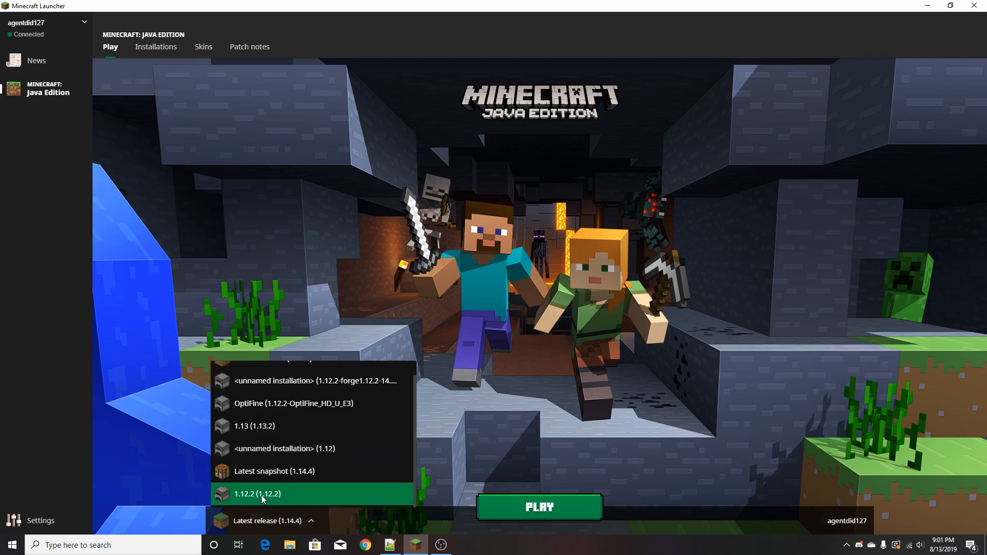
pyautogui.click(258, 494)
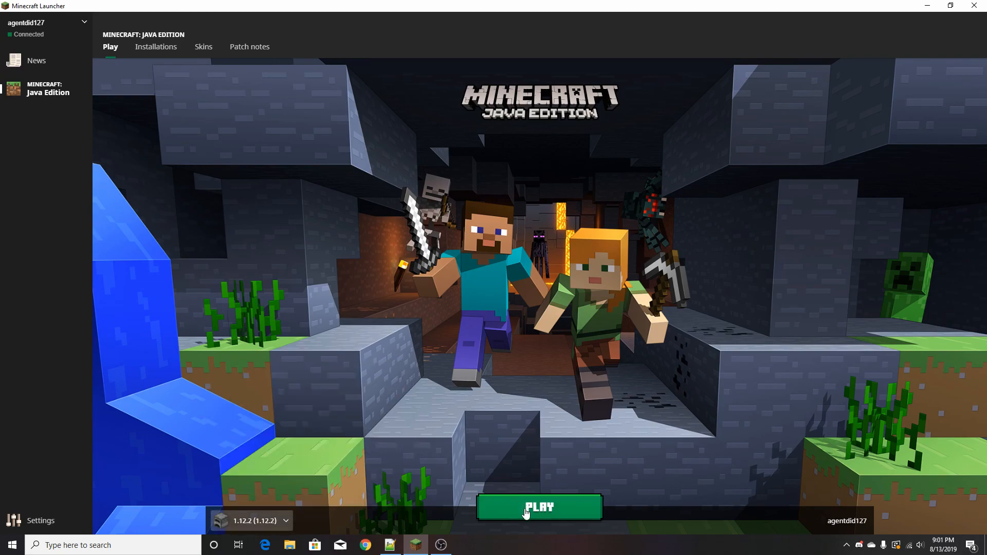